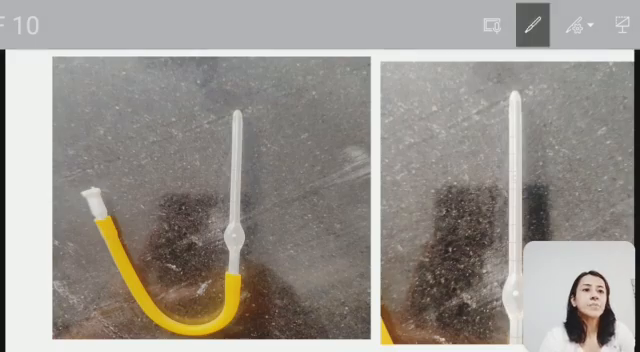
Enable the pen tool and draw a vertical stroke on the U-shaped tube slide
click(531, 23)
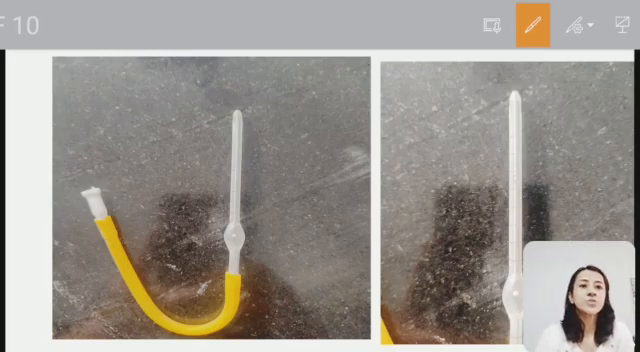
drag(205, 120, 205, 210)
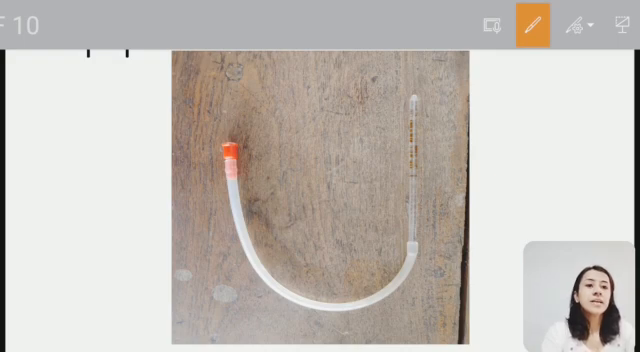
Draw two red lines along the pipette's graduated straight stem
drag(412, 100, 412, 145)
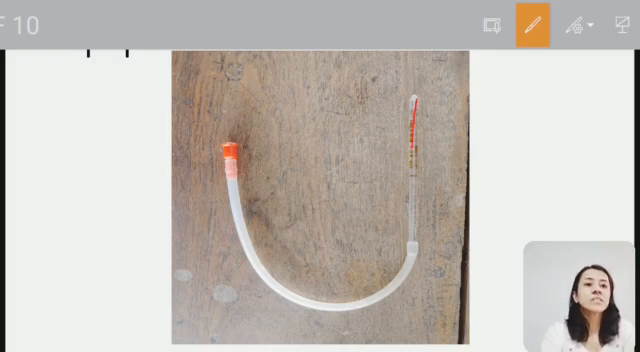
drag(425, 100, 410, 215)
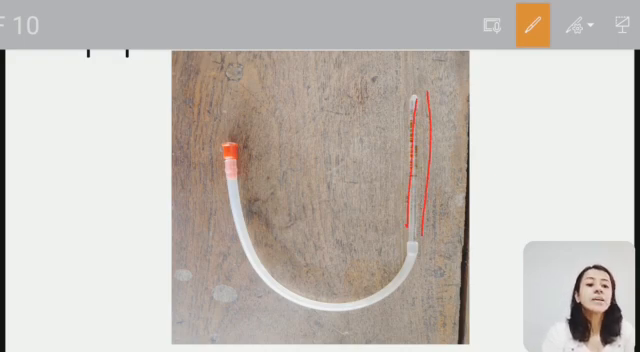